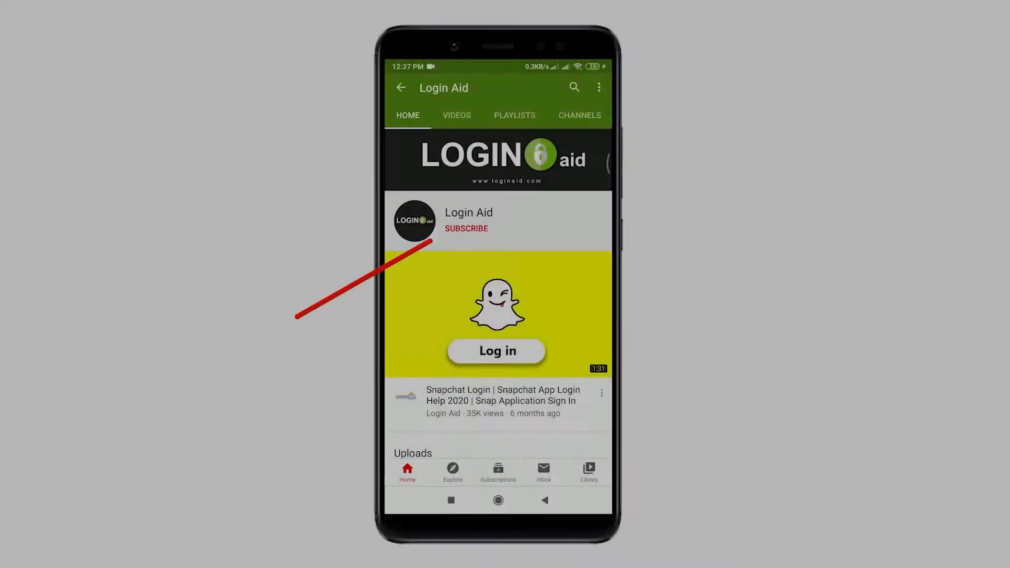
Step: Subscribe to the Login Aid YouTube channel before moving to Telegram's chat list
left_click(466, 228)
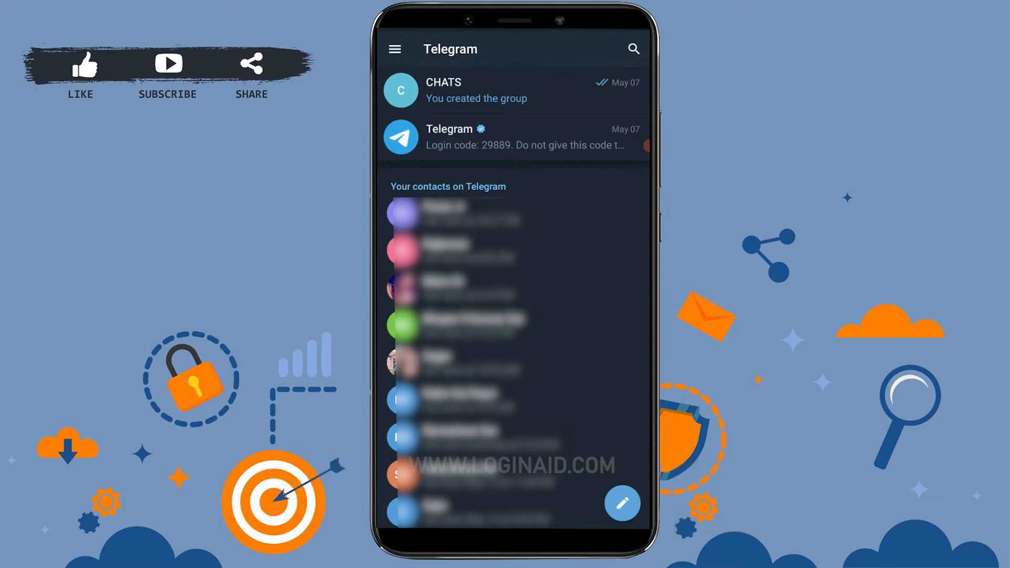
Step: Scroll the Telegram contacts list down to reach the contact Phone Number
scroll("down", 3)
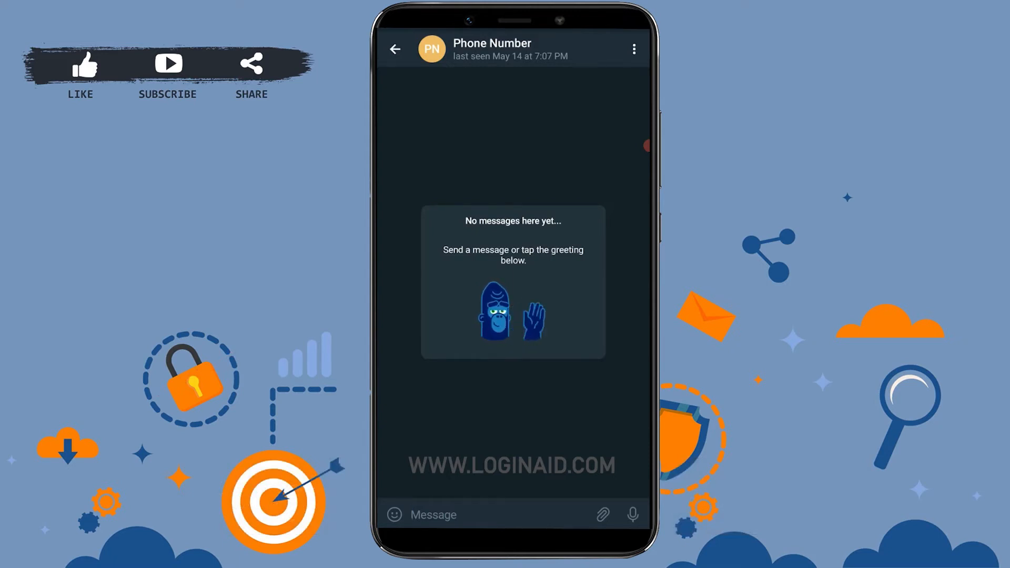
left_click(495, 48)
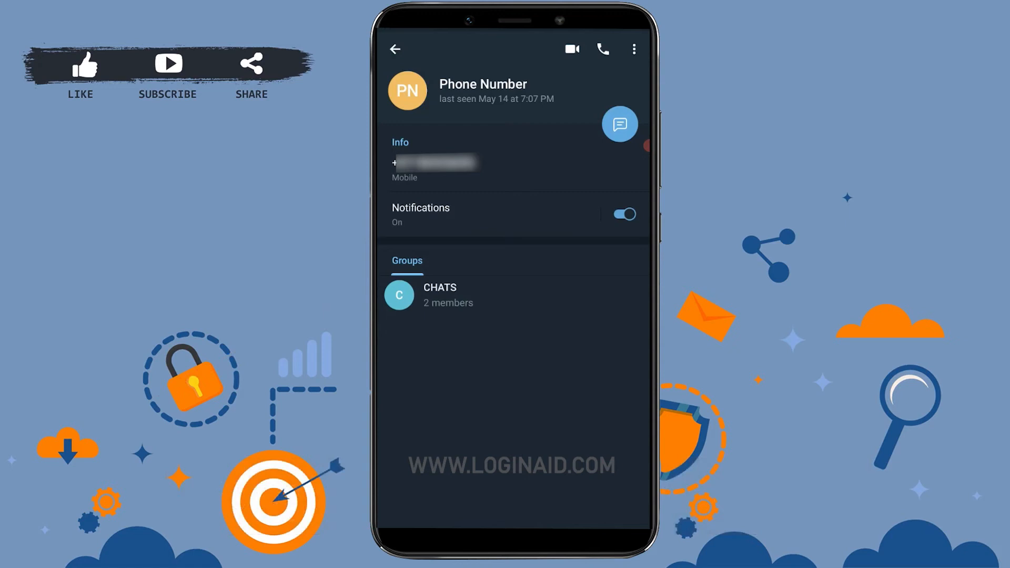
left_click(634, 49)
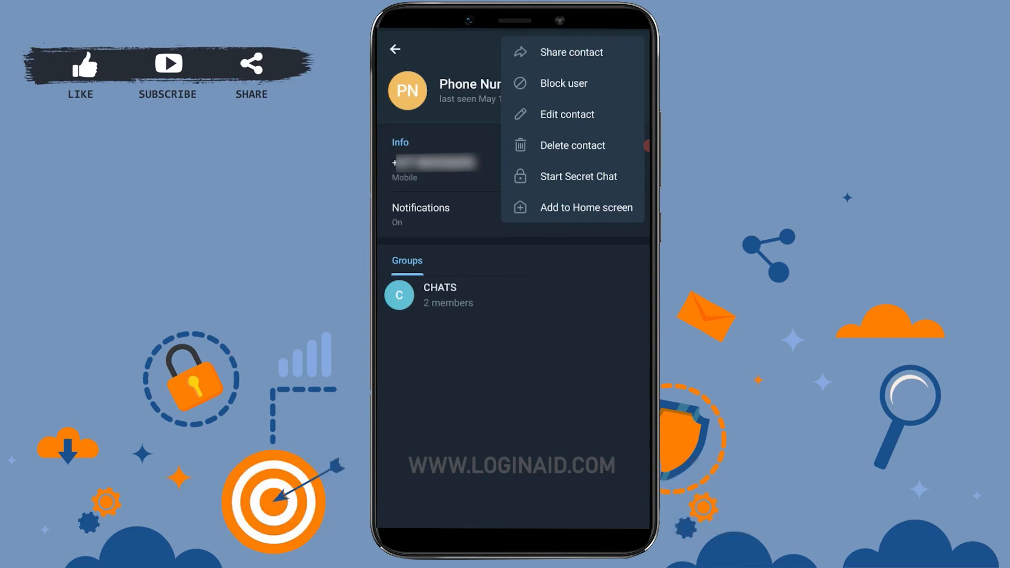
Step: Choose Block user for Phone Number and confirm with BLOCK USER
left_click(563, 83)
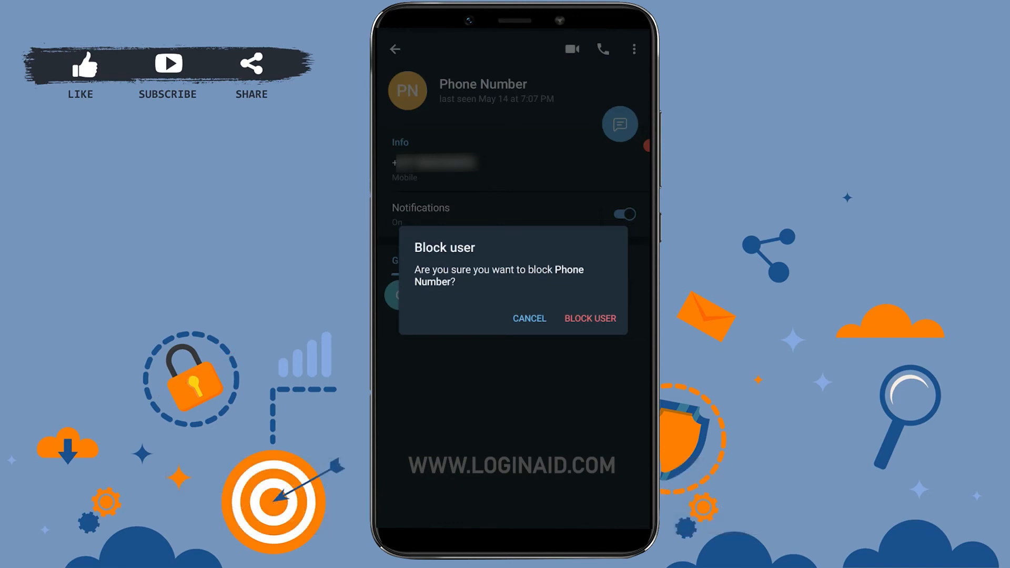
left_click(590, 319)
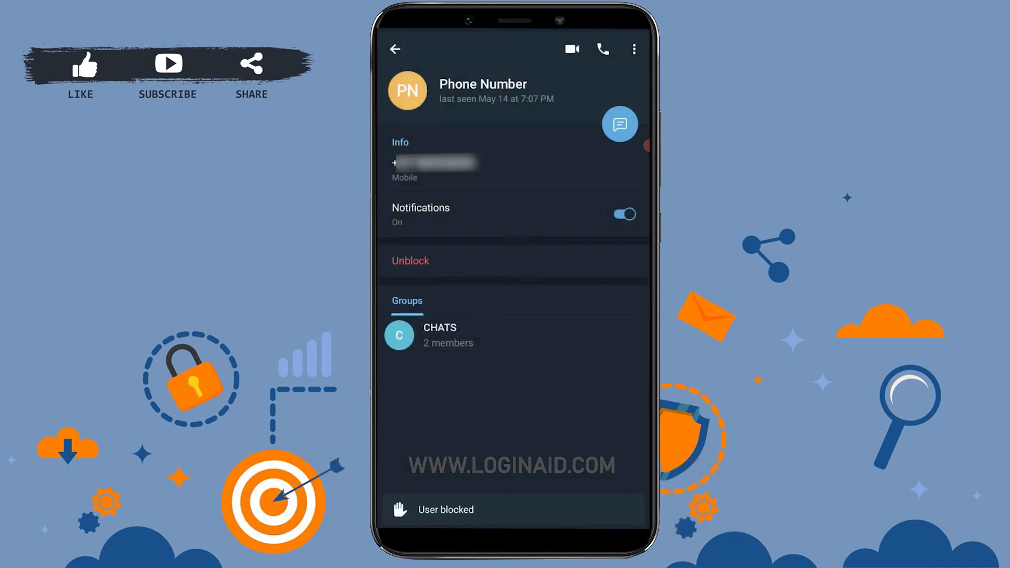